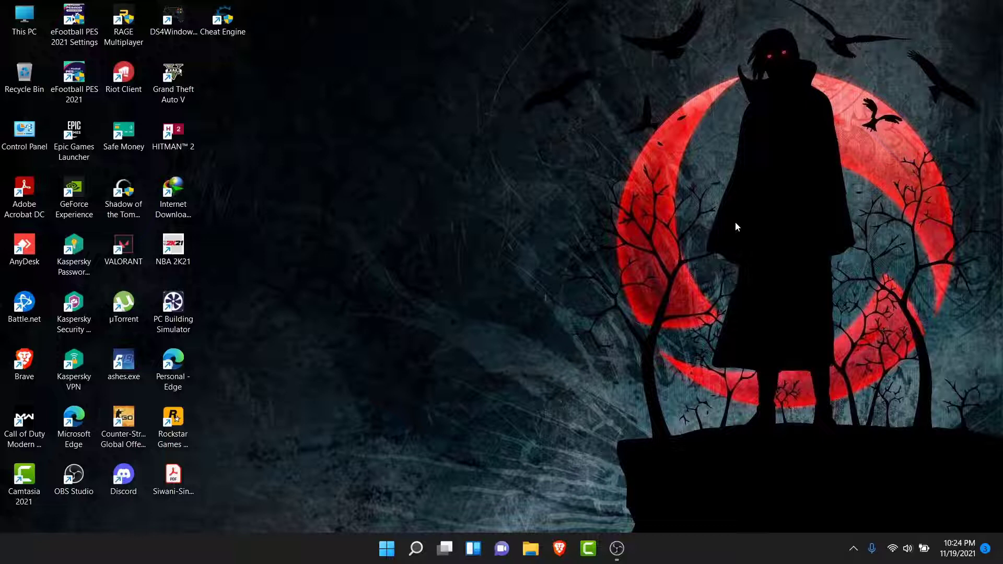
mouse_move(593, 529)
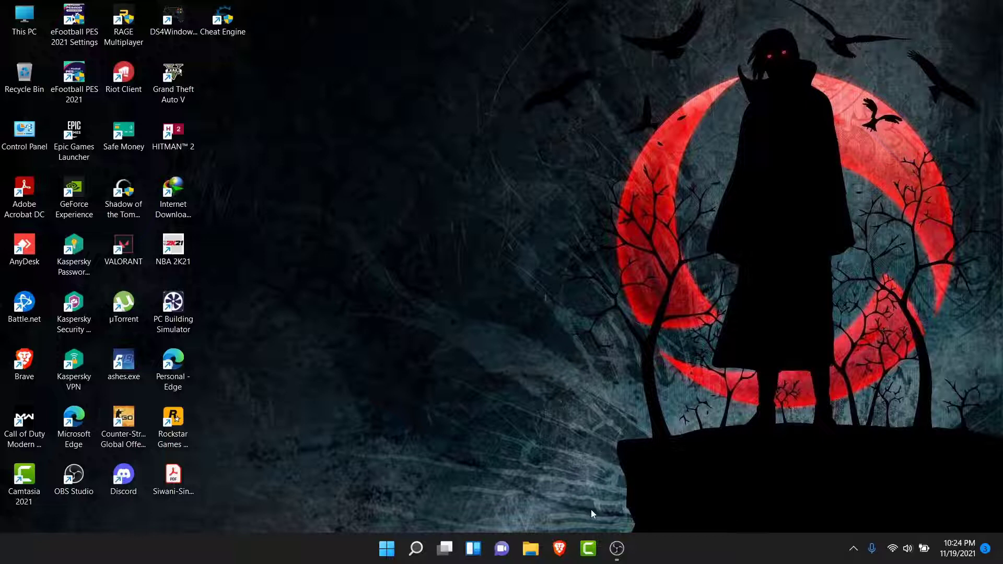
Bring up the Brave browser showing the ProtonMail inbox from the taskbar.
click(559, 548)
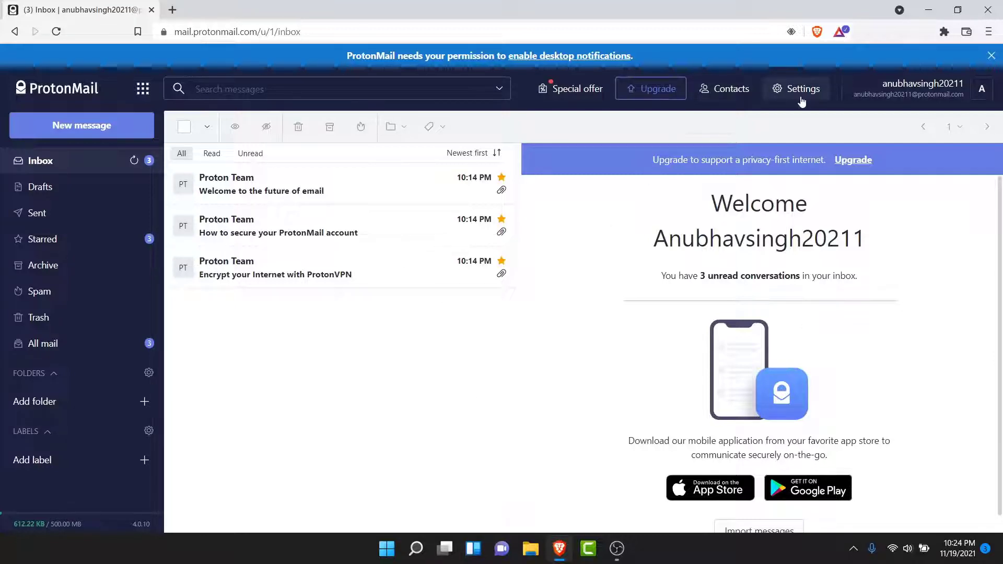
Reach the Change password form via Settings > Password & recovery.
click(803, 88)
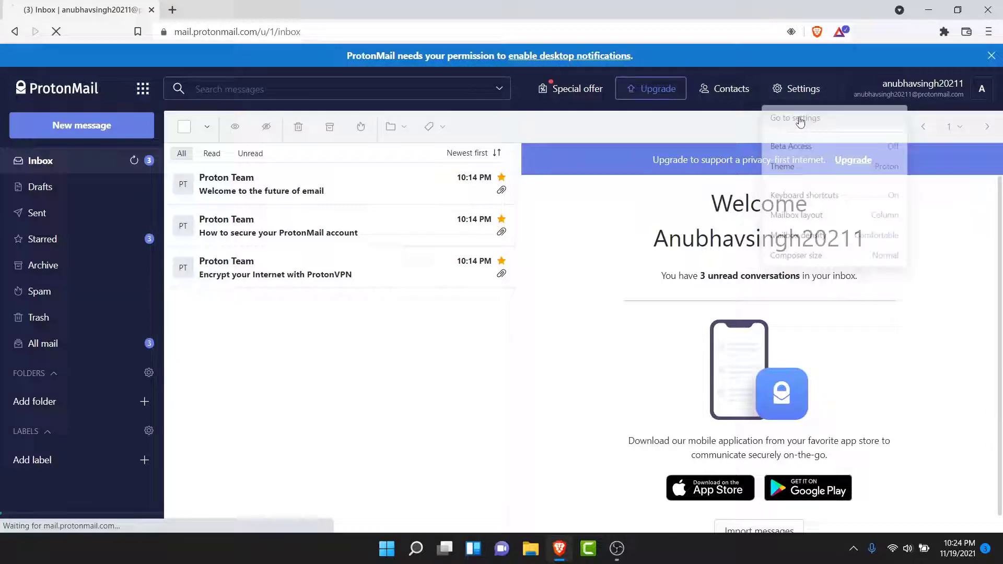
click(796, 118)
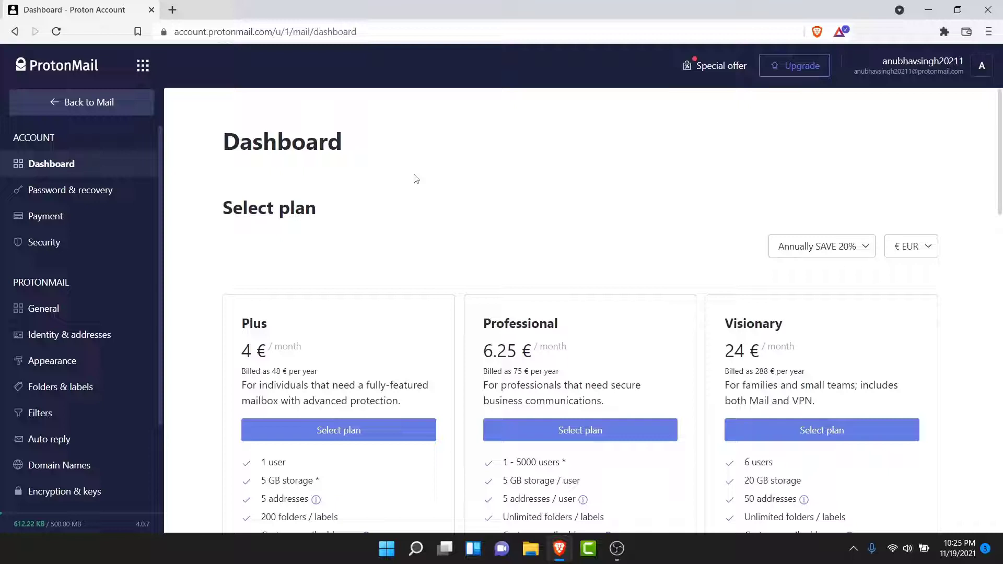
mouse_move(92, 199)
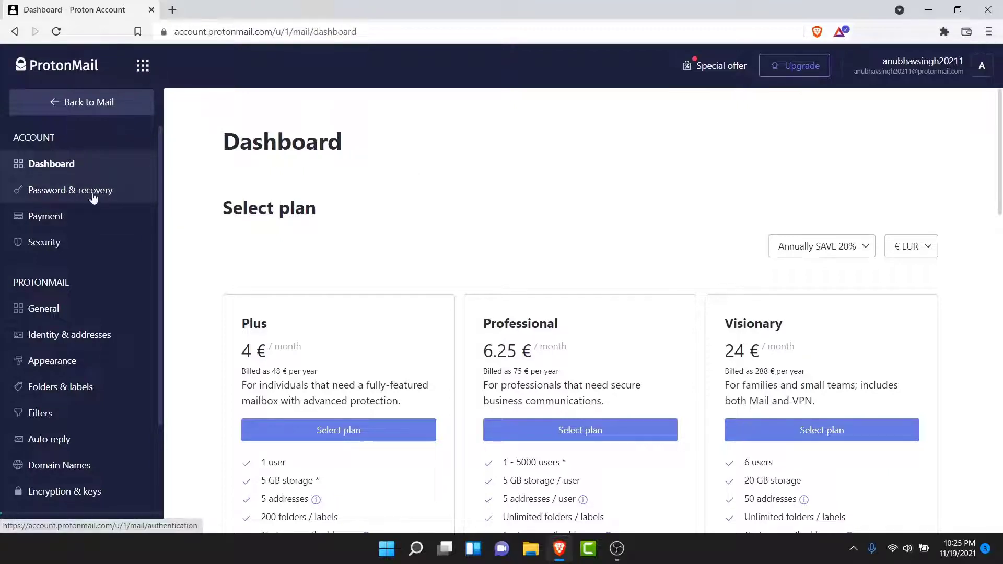
mouse_move(83, 199)
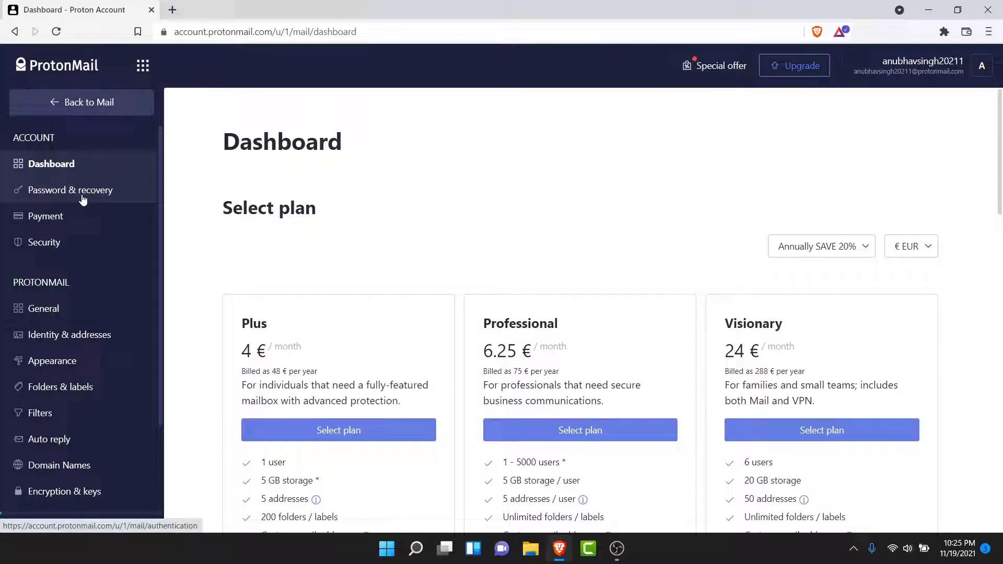
click(71, 190)
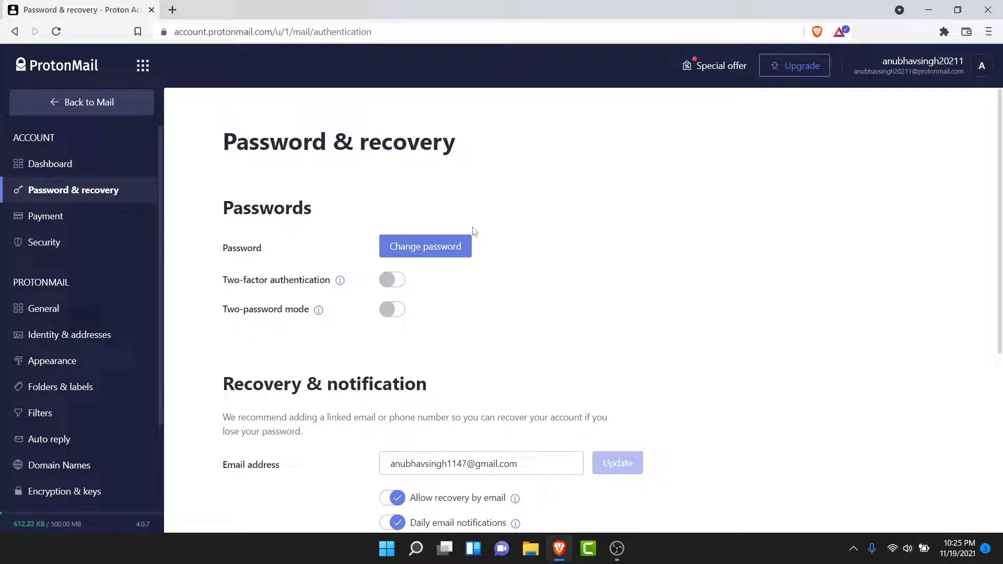
mouse_move(428, 252)
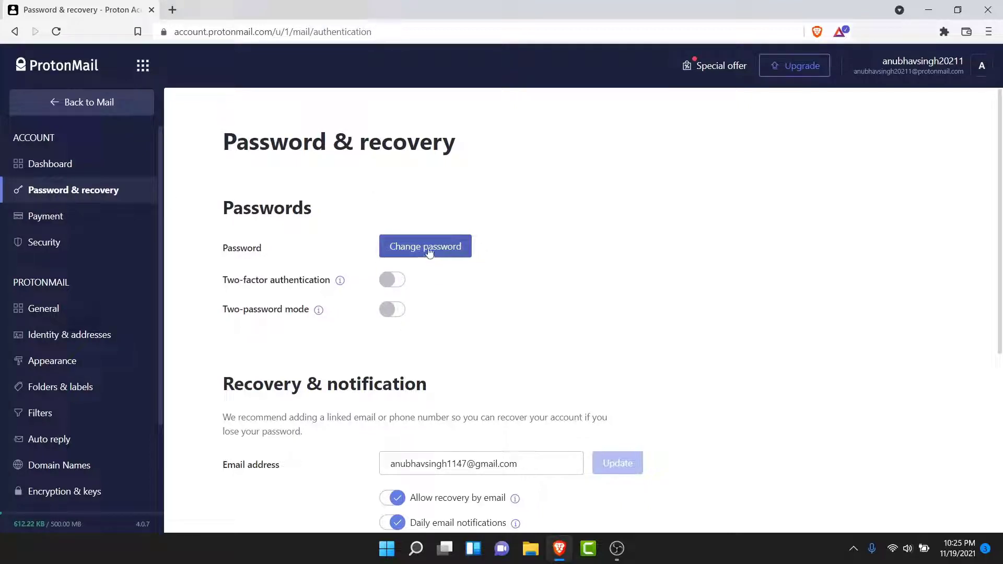
click(425, 246)
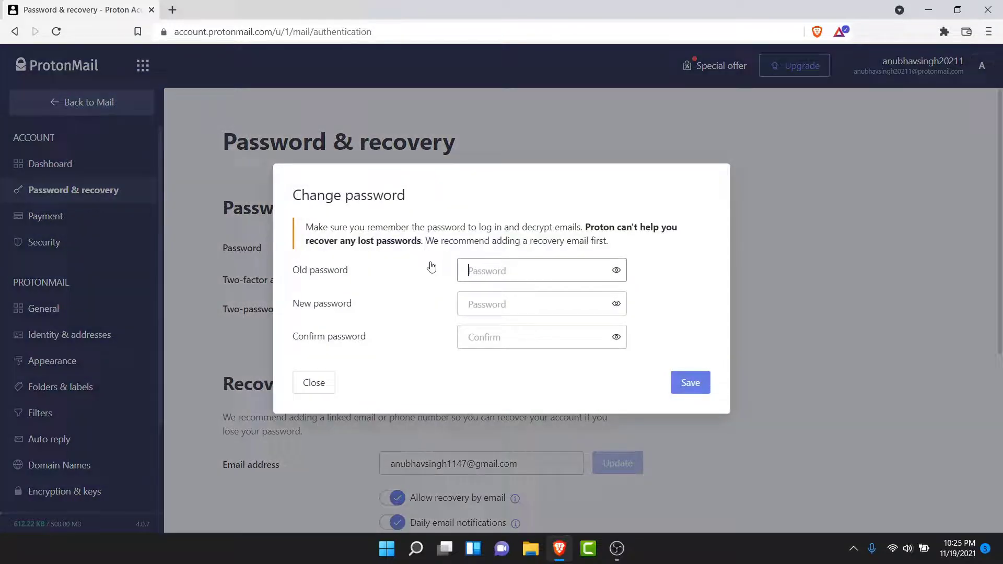
mouse_move(396, 306)
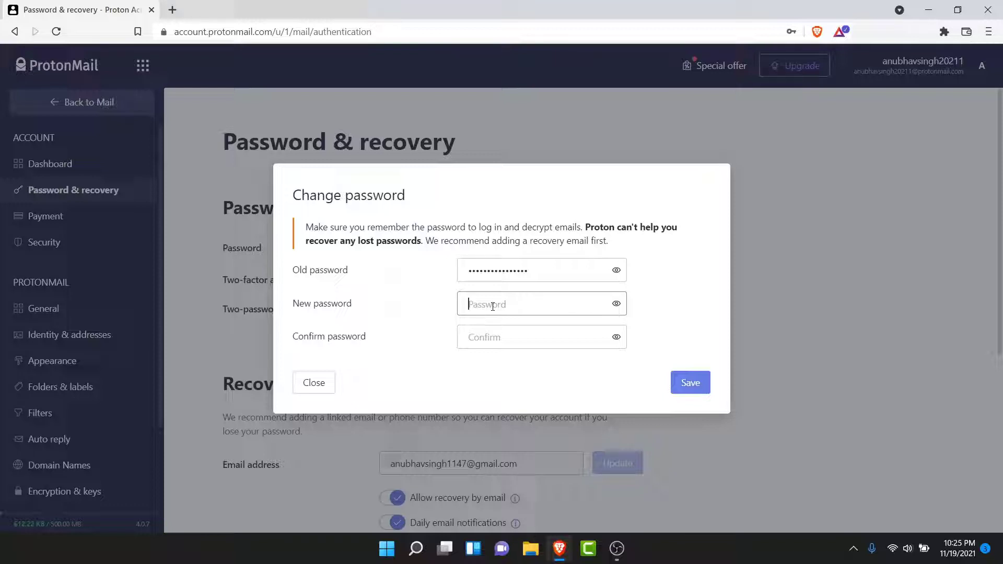
Enter the old and new account password and save the change.
text(password)
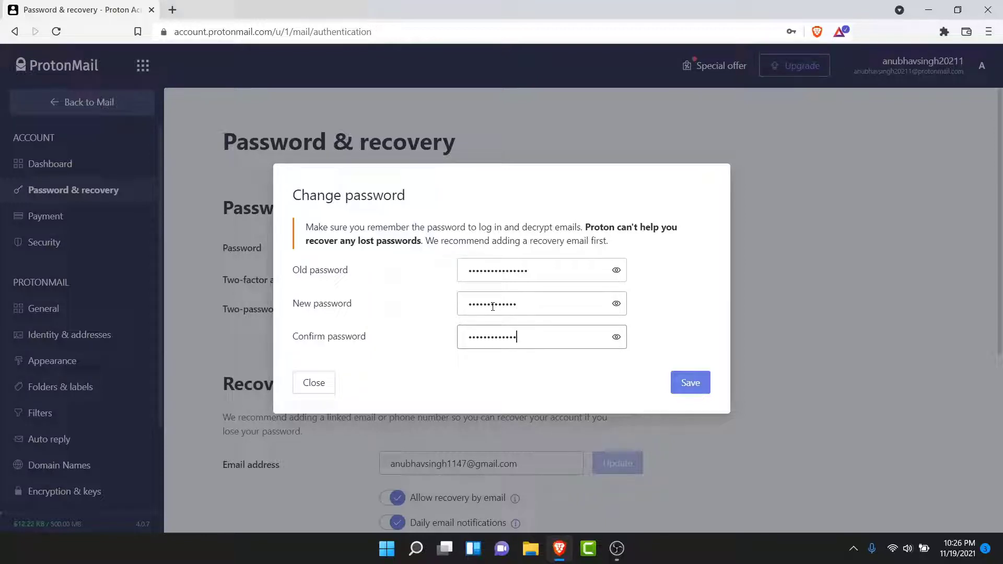
click(690, 382)
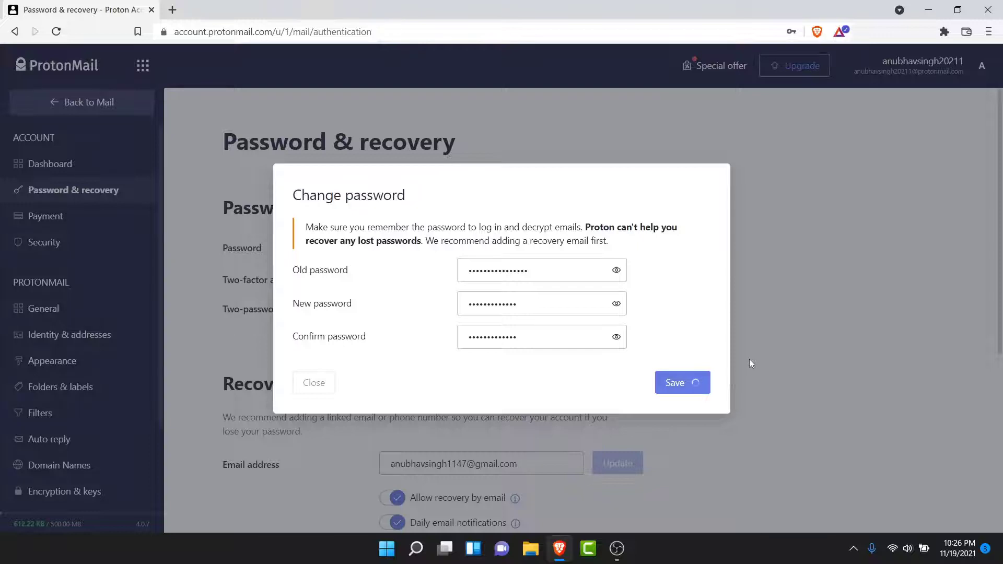
click(683, 382)
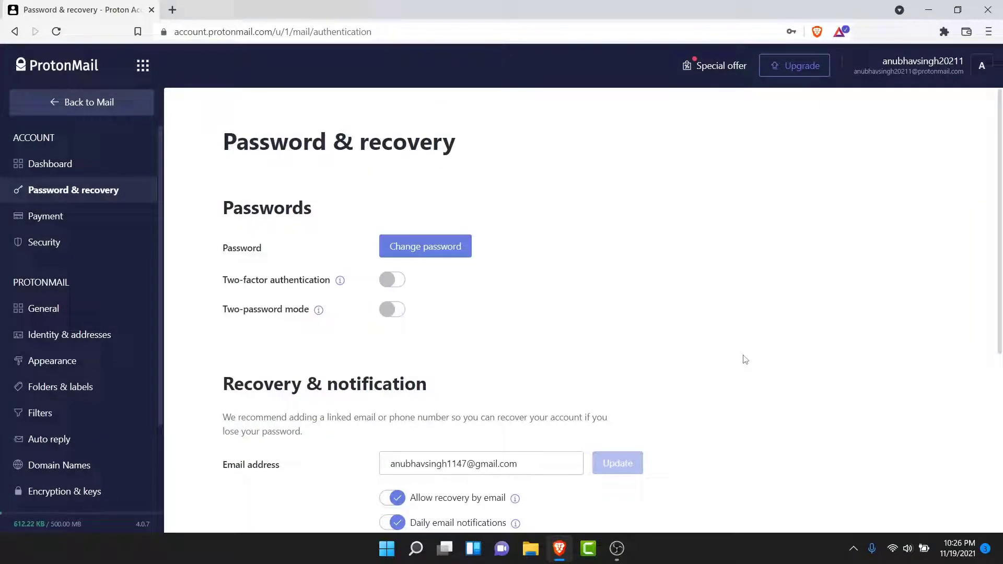